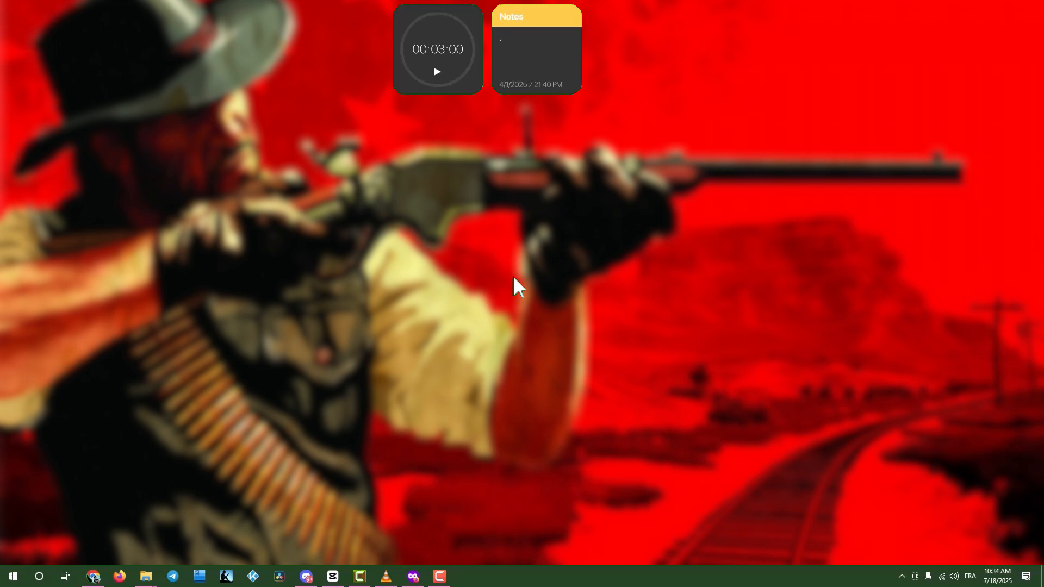
Step: Auto-search drivers for the RTX 4060 in Device Manager, confirm best driver installed, and close
type("device Manager")
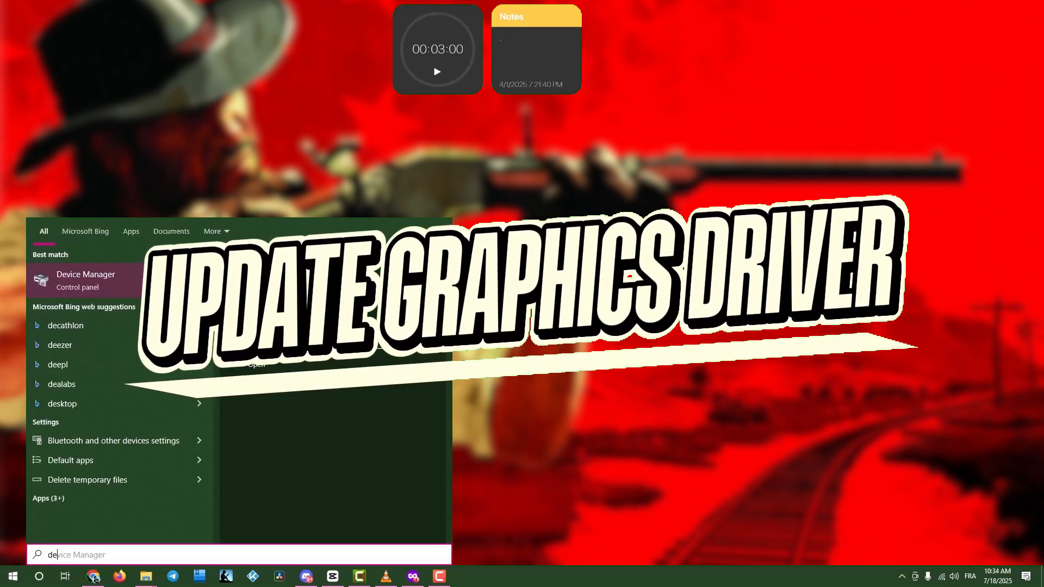
left_click(85, 280)
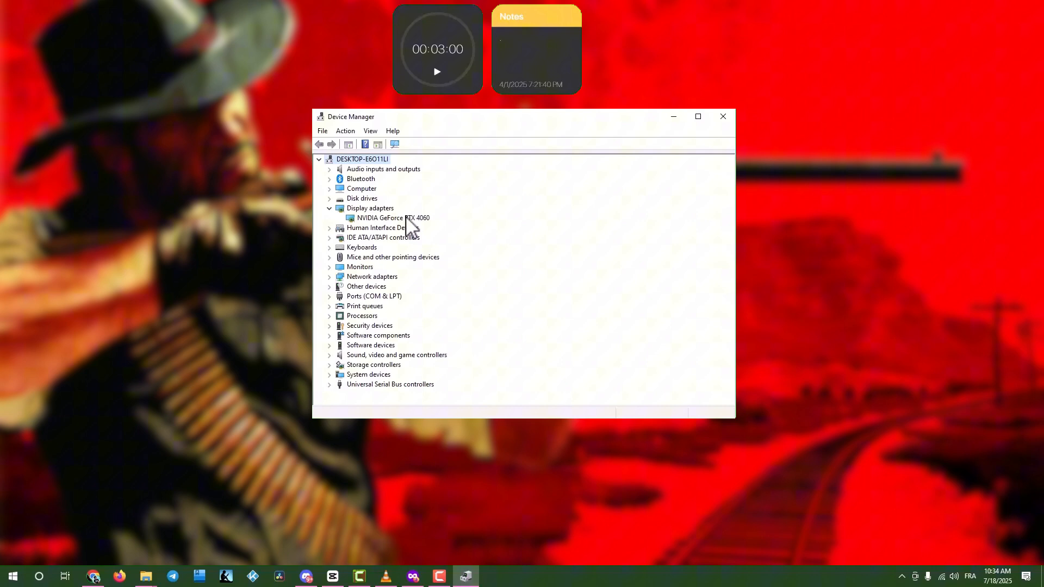
right_click(393, 217)
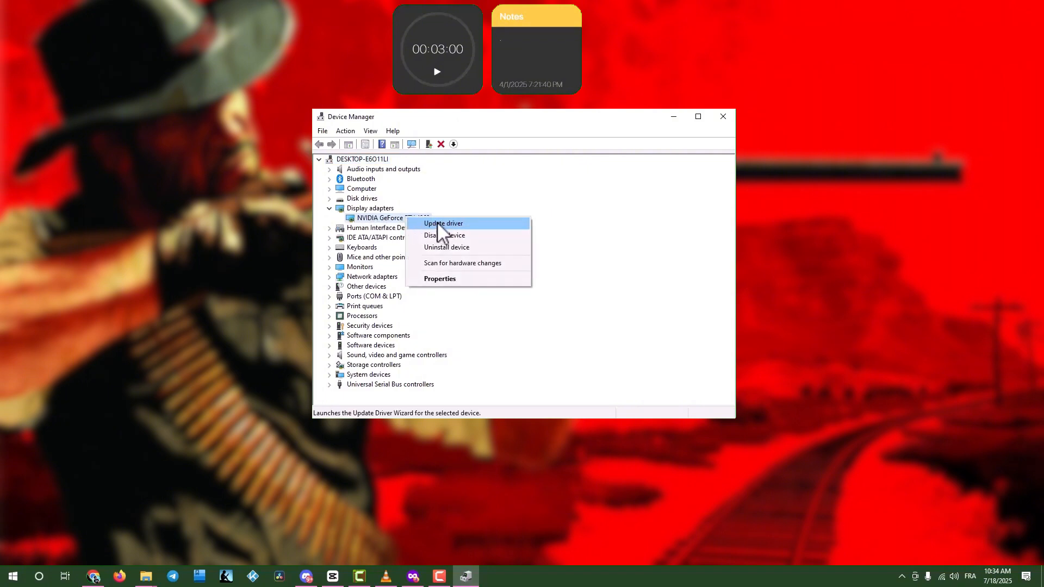
left_click(442, 223)
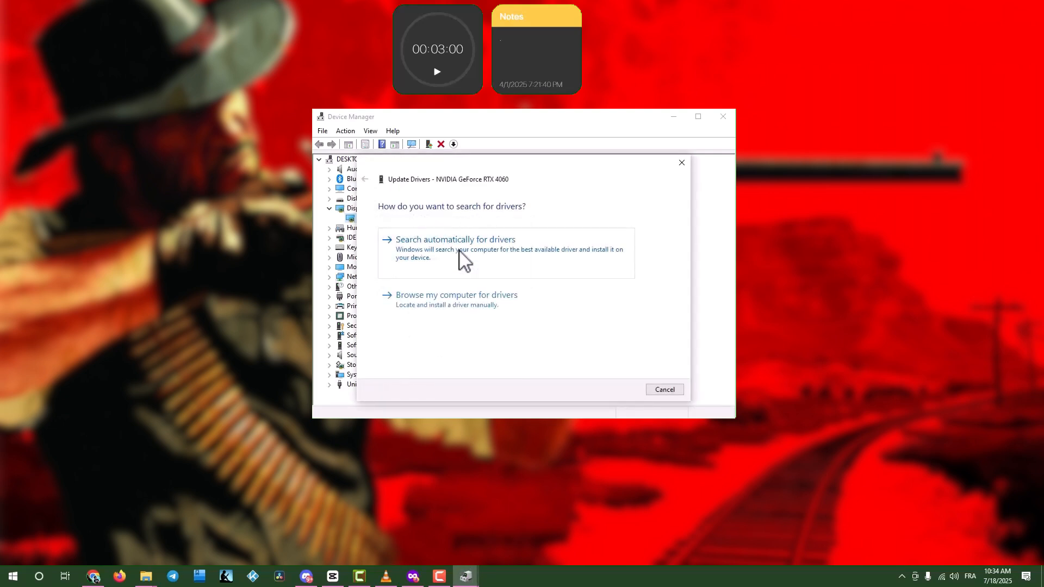
left_click(454, 239)
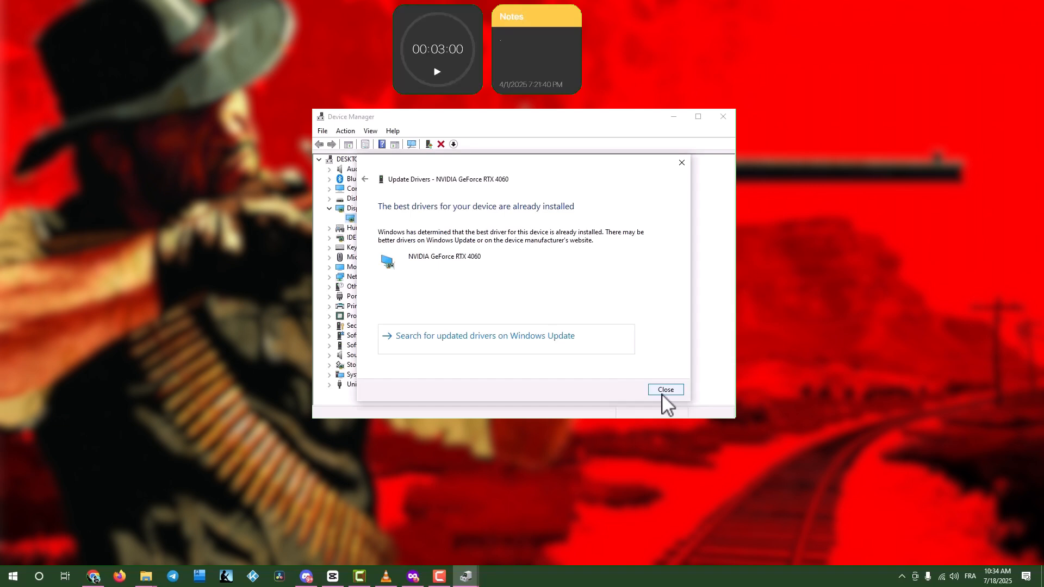
left_click(665, 389)
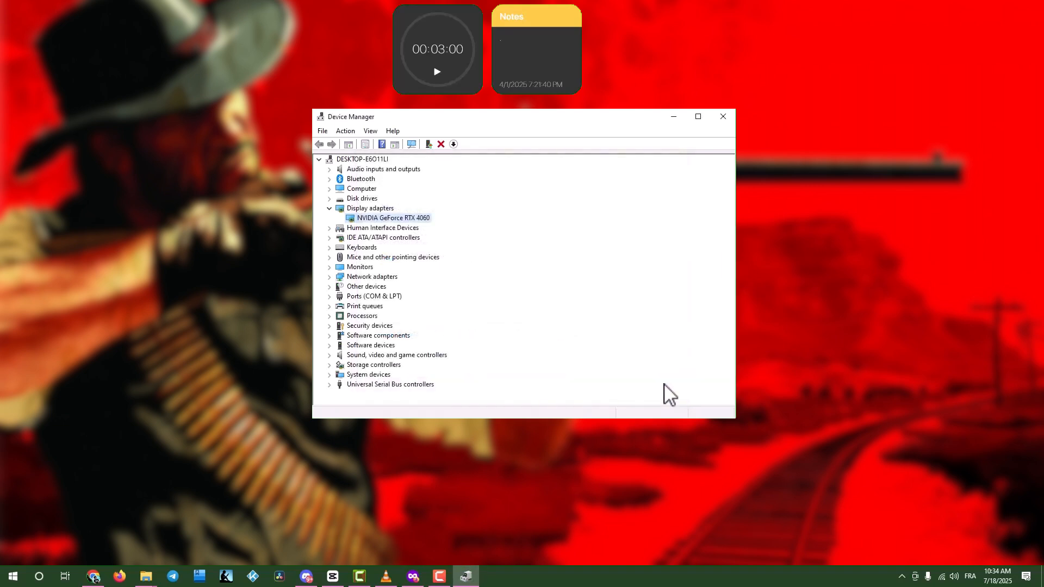
left_click(722, 116)
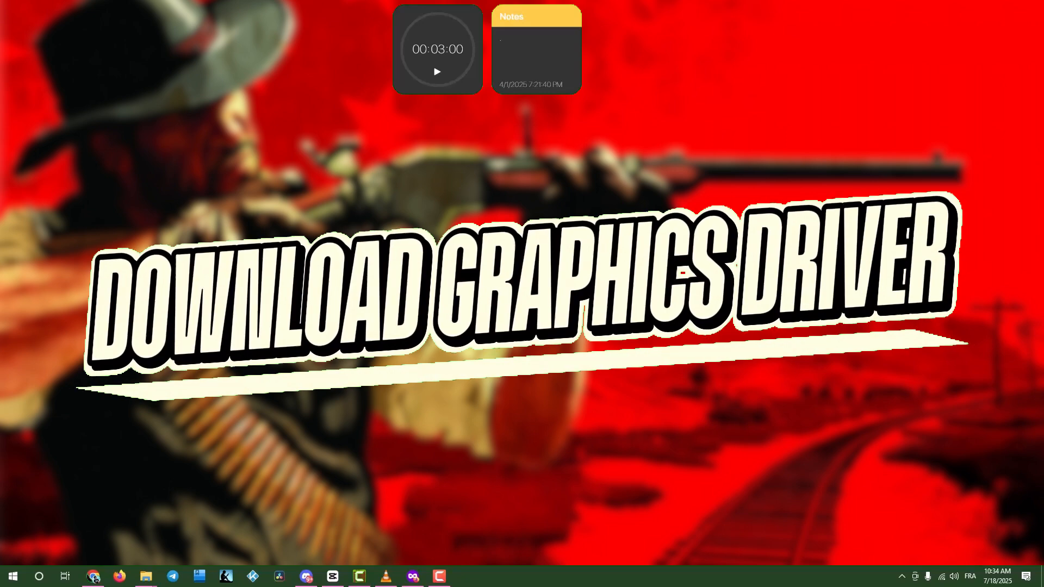
Step: Search Google for NVIDIA and open the 'Download NVIDIA App for Gamers and Creators' page
type("nvidia geforce experience download")
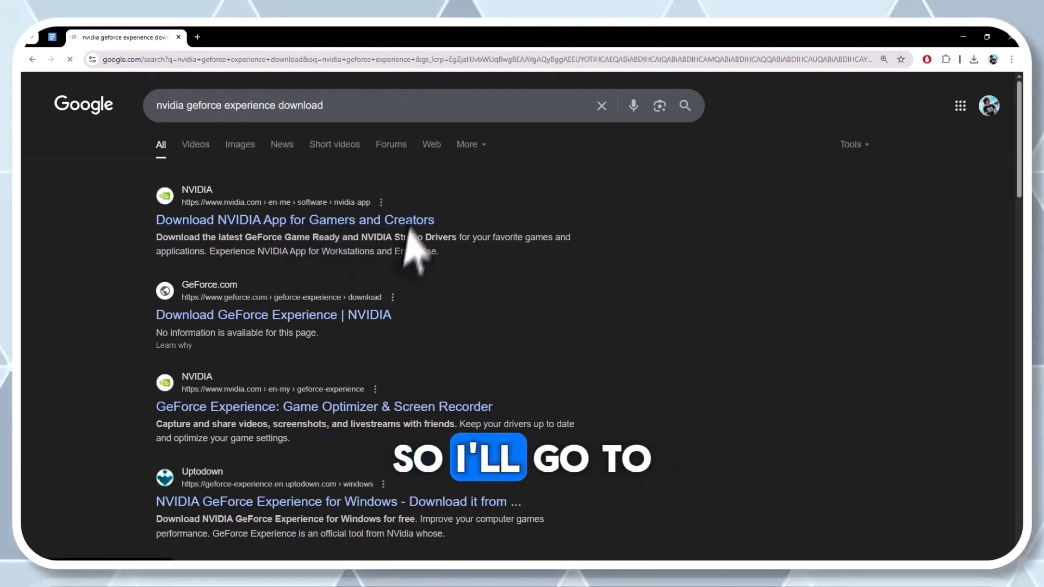
left_click(294, 219)
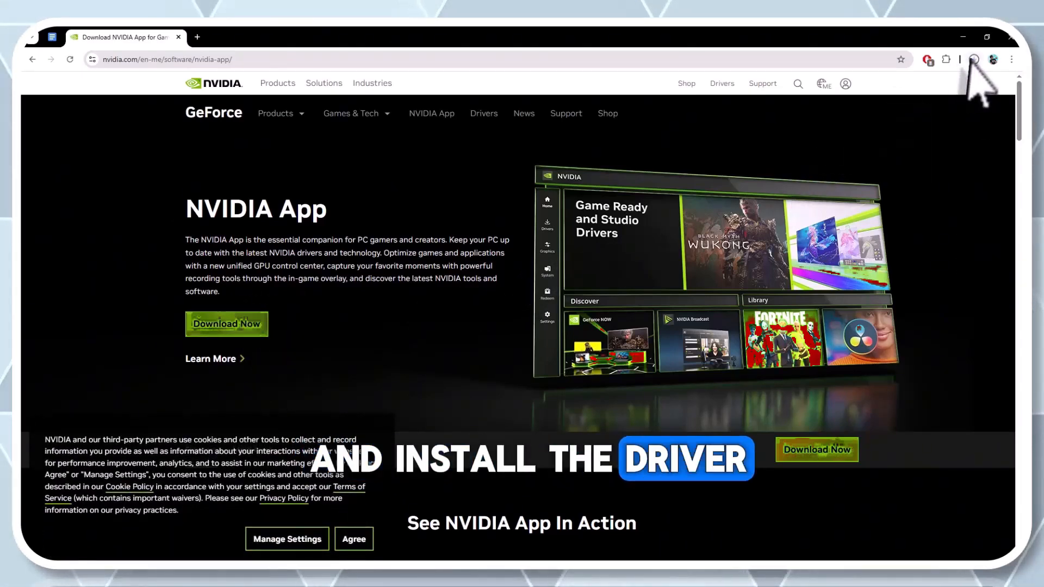
left_click(973, 59)
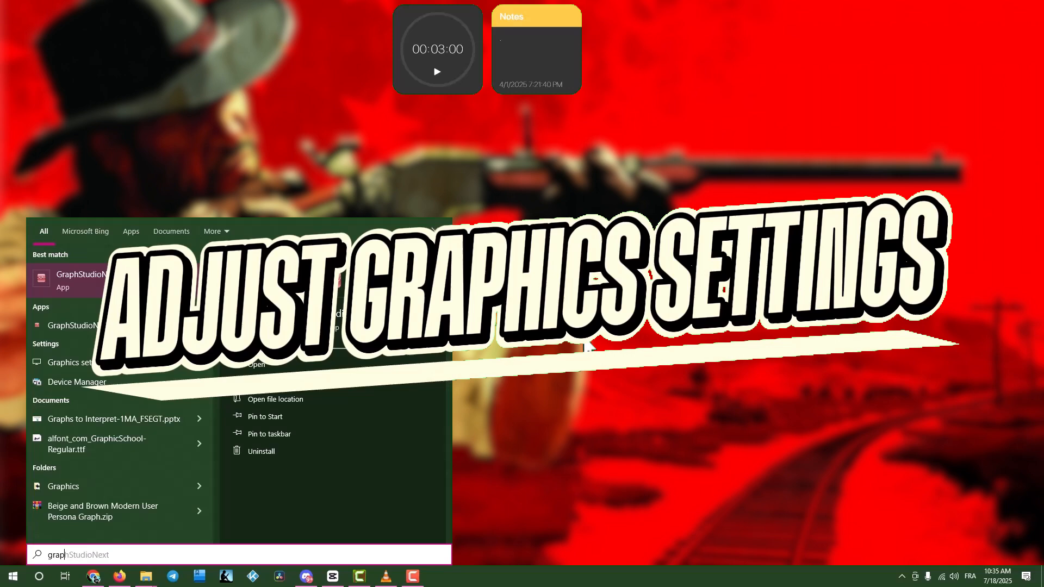
Step: Set game.exe's graphics preference to High performance on the RTX 4060
left_click(71, 362)
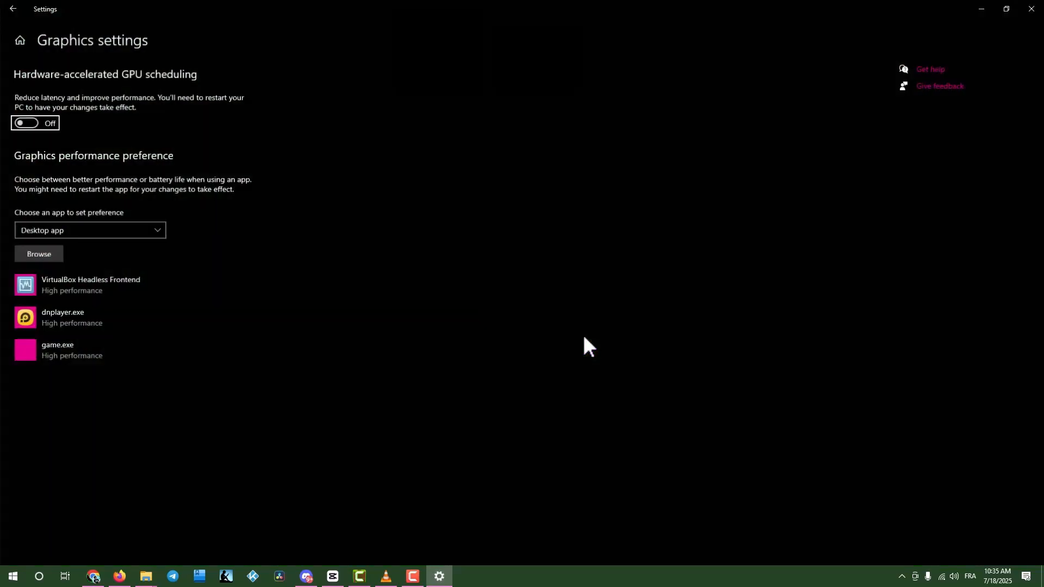
mouse_move(256, 237)
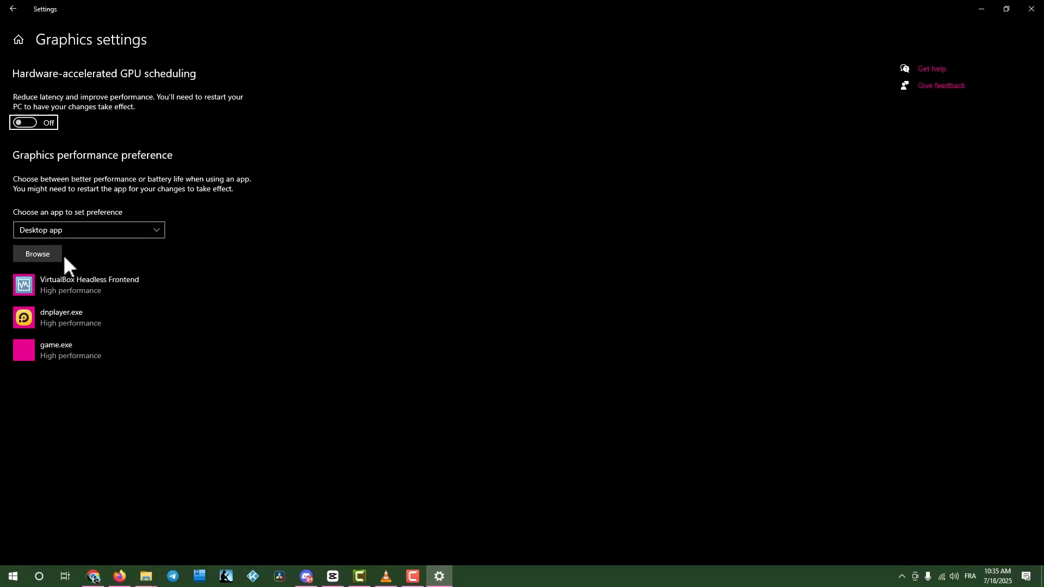
left_click(36, 254)
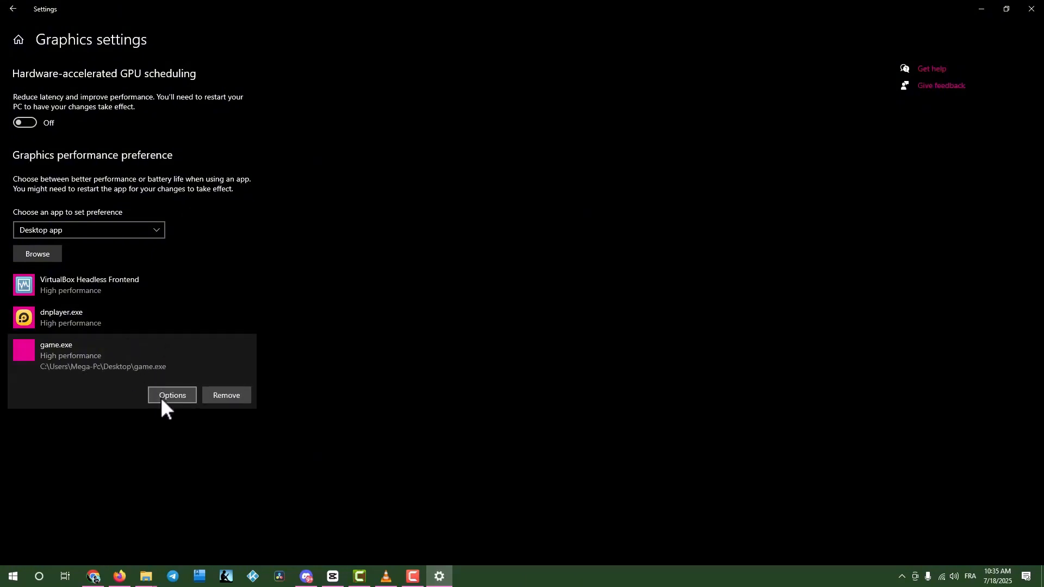
mouse_move(179, 410)
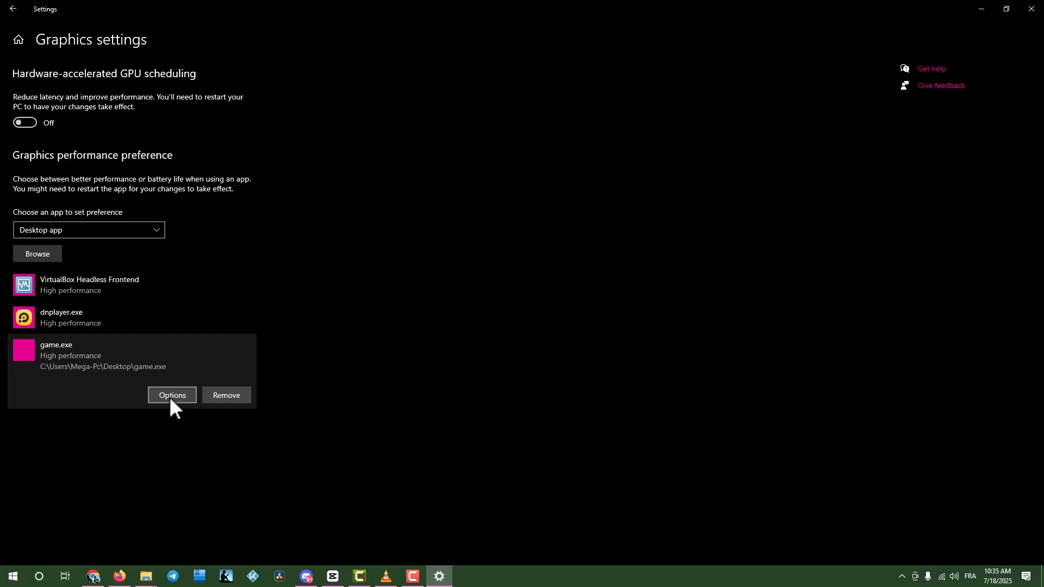
left_click(171, 395)
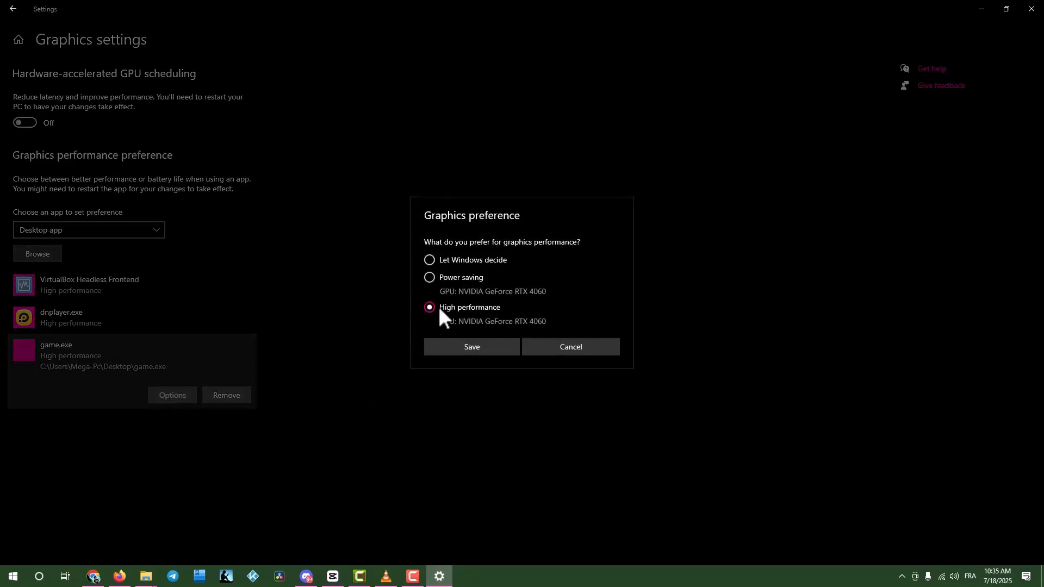
left_click(470, 347)
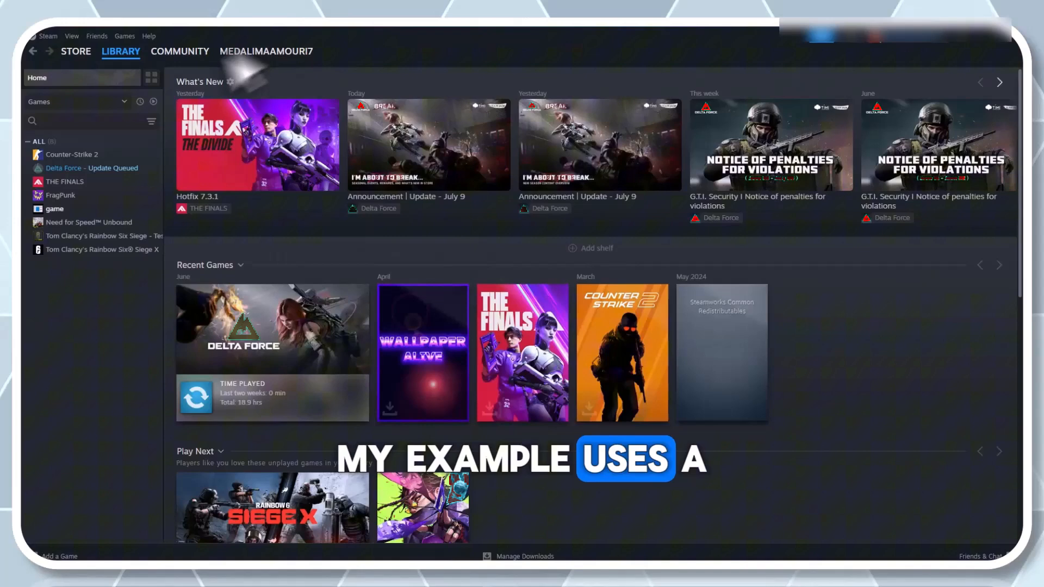
Step: Run Verify integrity of game files from the game's Steam Properties, Installed Files
left_click(54, 208)
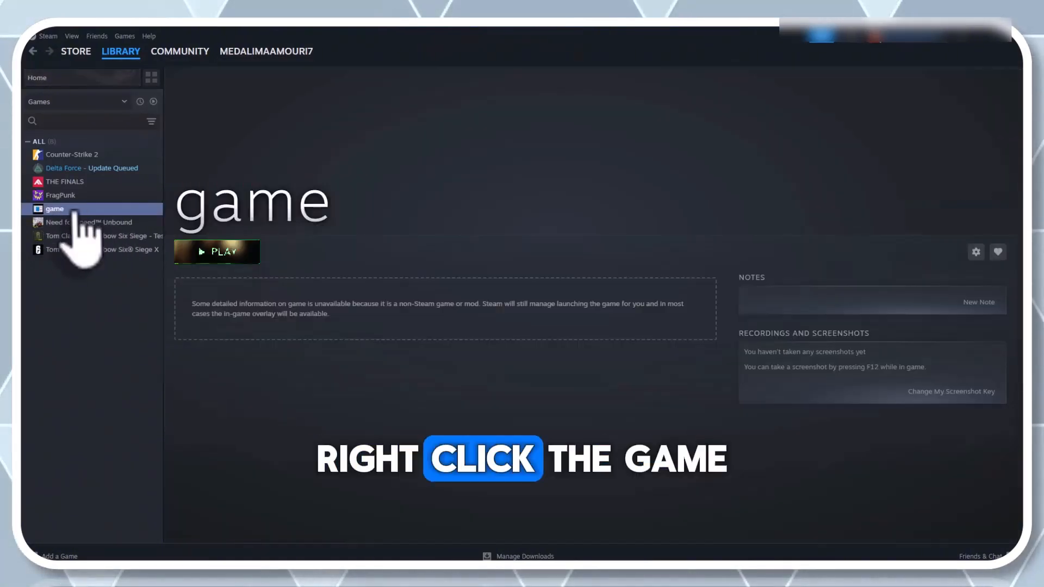
right_click(54, 208)
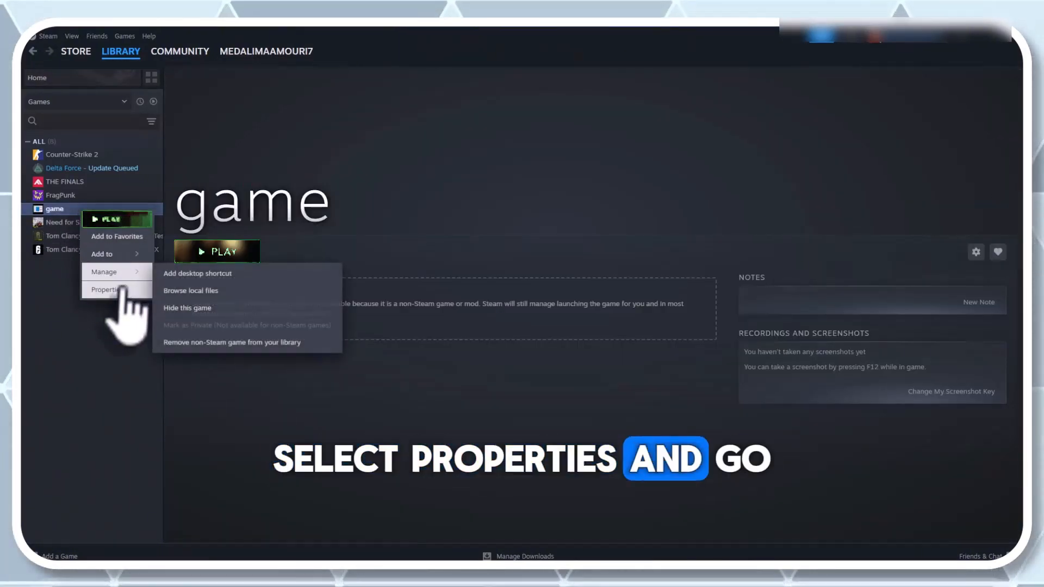
left_click(107, 289)
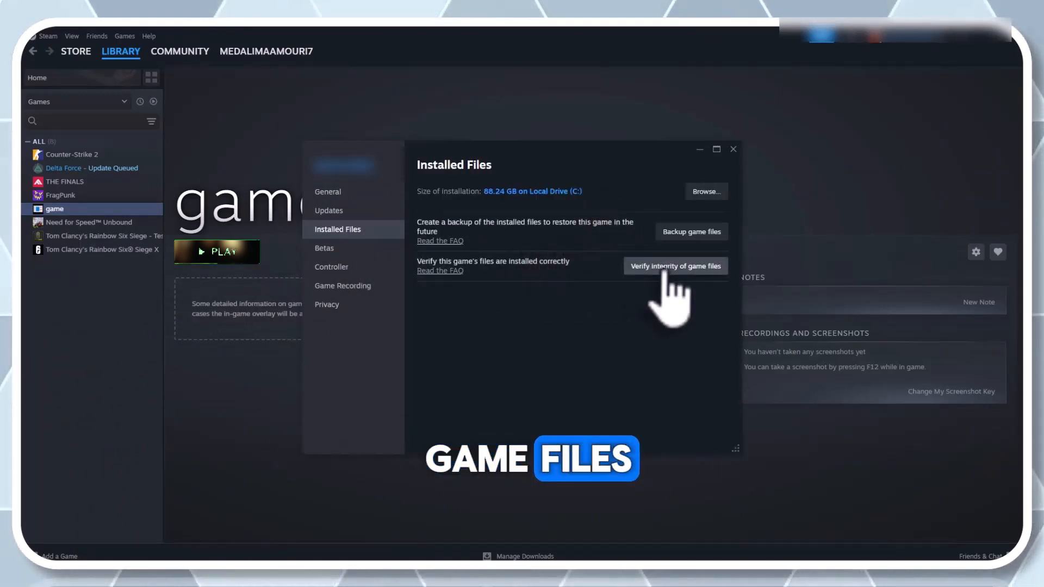
left_click(674, 265)
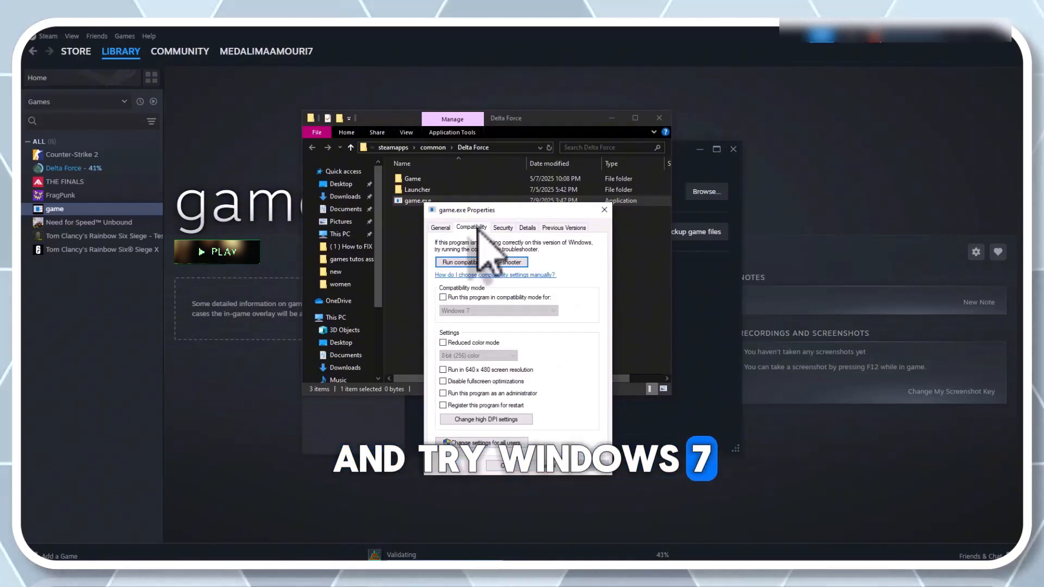
Step: Enable Windows 7 compatibility mode for game.exe and apply the settings
left_click(444, 296)
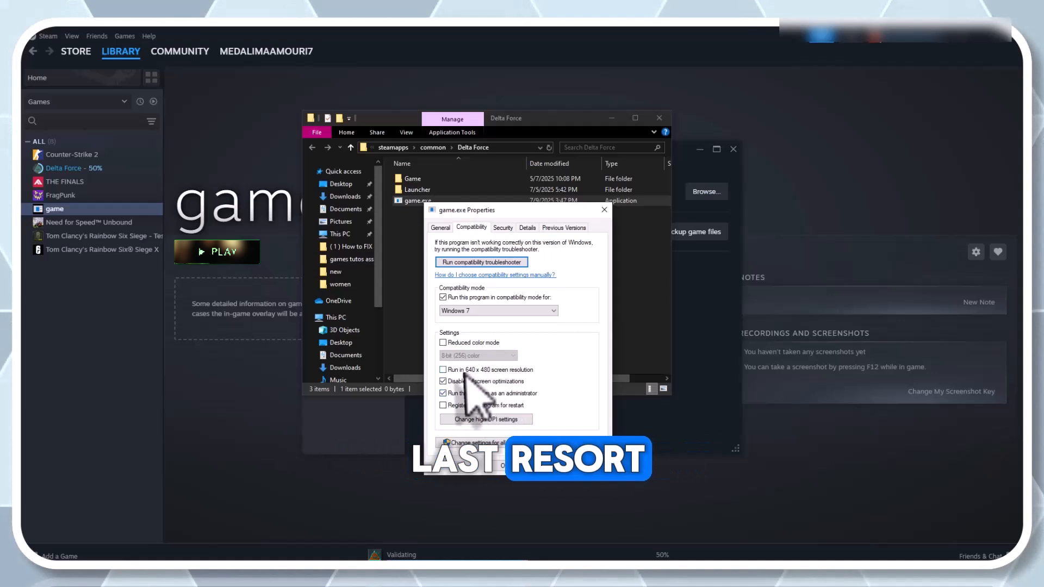
left_click(444, 370)
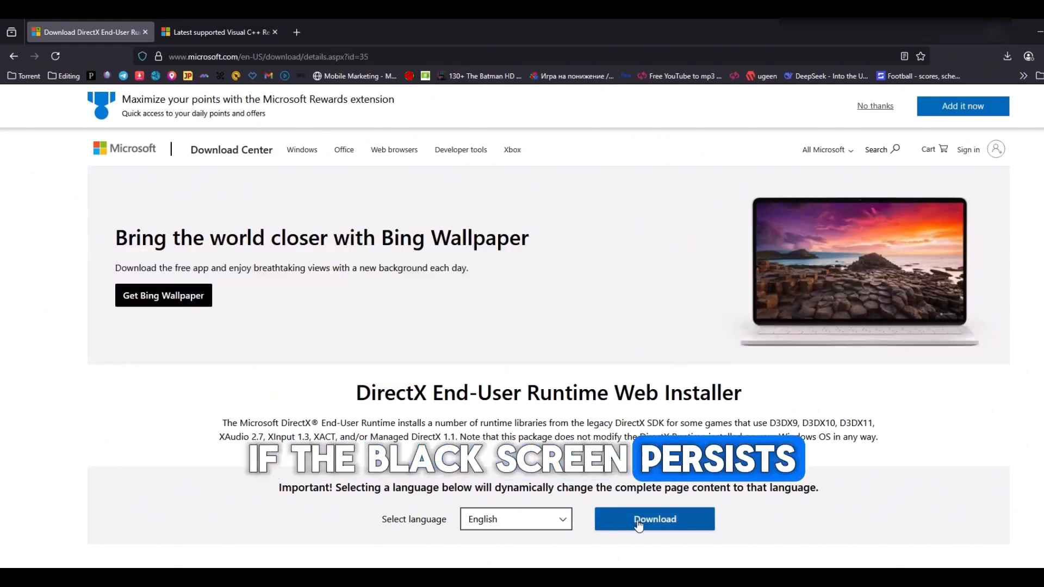
Step: Download and run dxwebsetup.exe, accept the license, and begin installing DirectX components
left_click(654, 520)
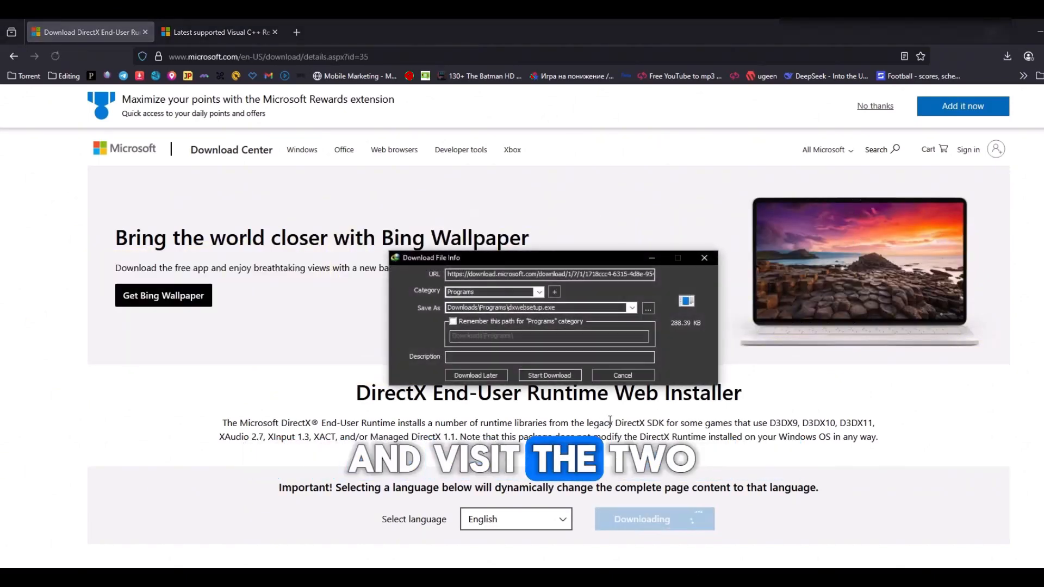
left_click(549, 375)
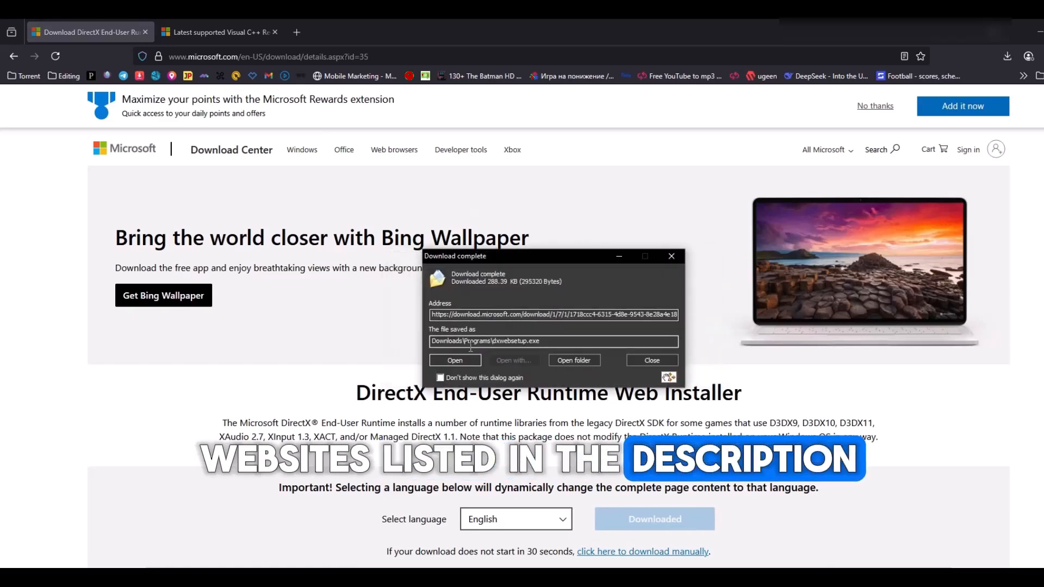
left_click(650, 360)
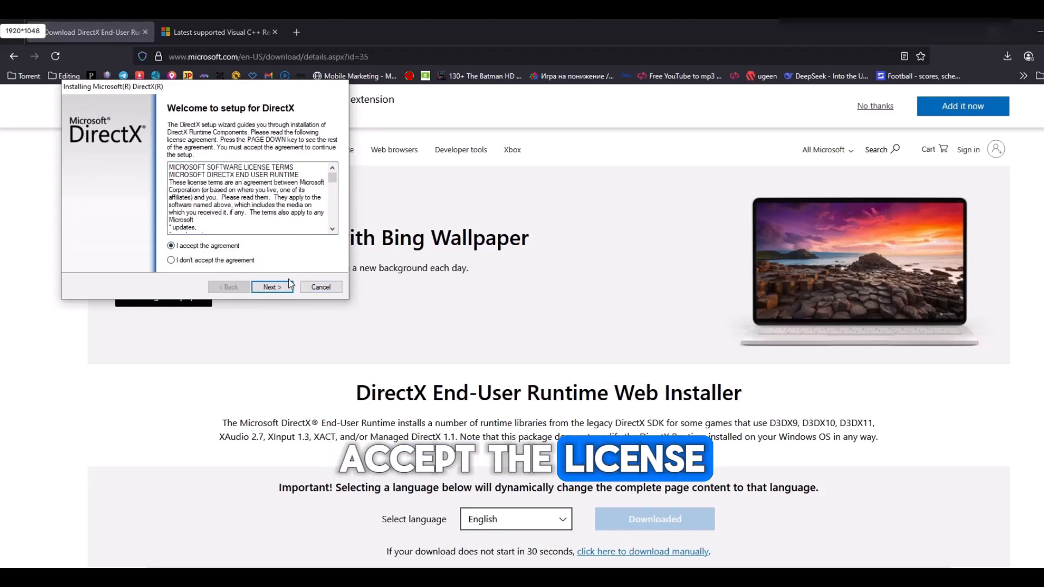
left_click(270, 287)
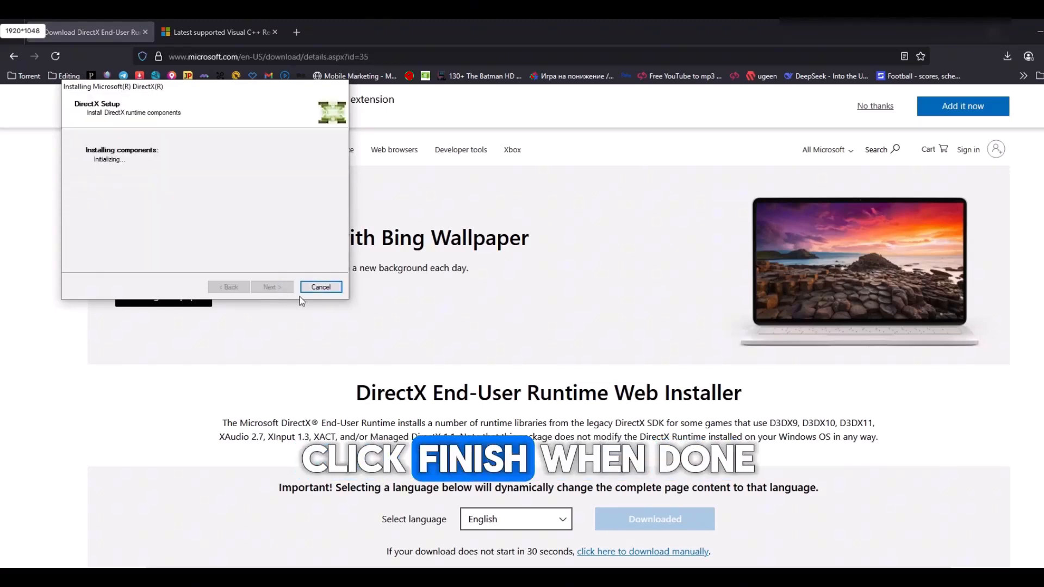
left_click(219, 32)
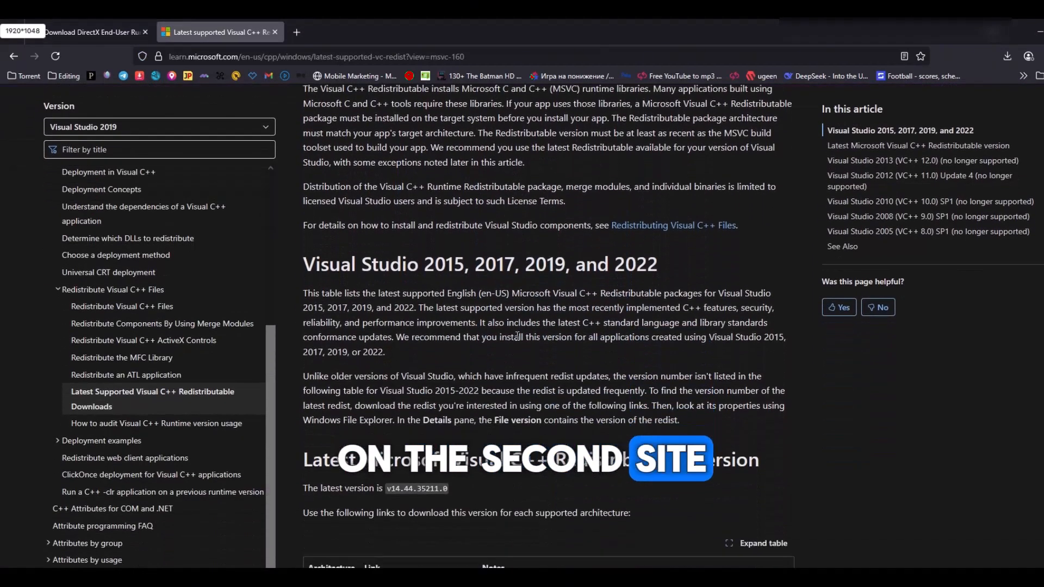
Step: Download the ARM64 and x86 Visual C++ redistributables and accept the x64 installer's license
scroll("down", 3)
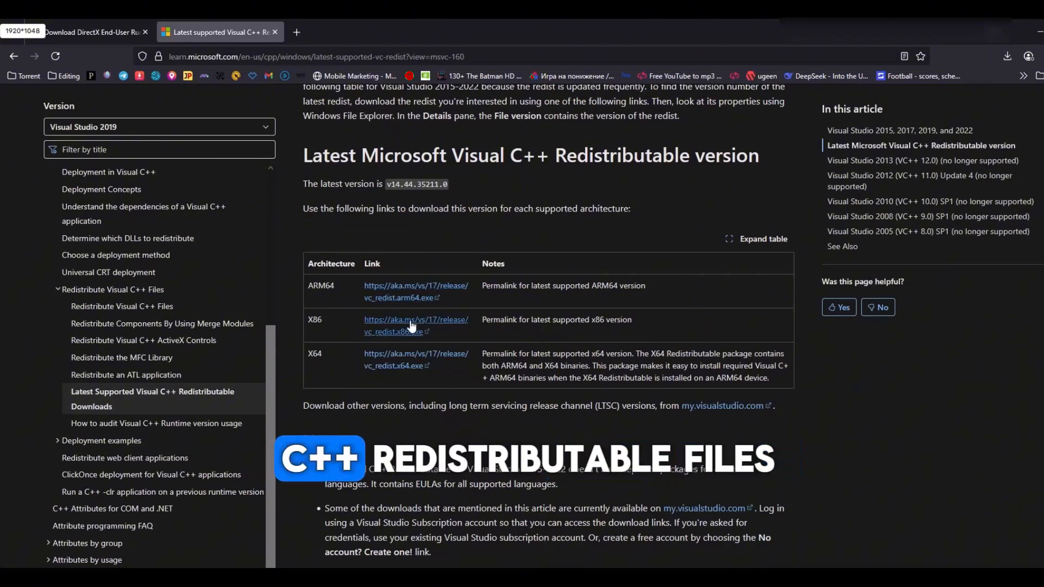
left_click(415, 290)
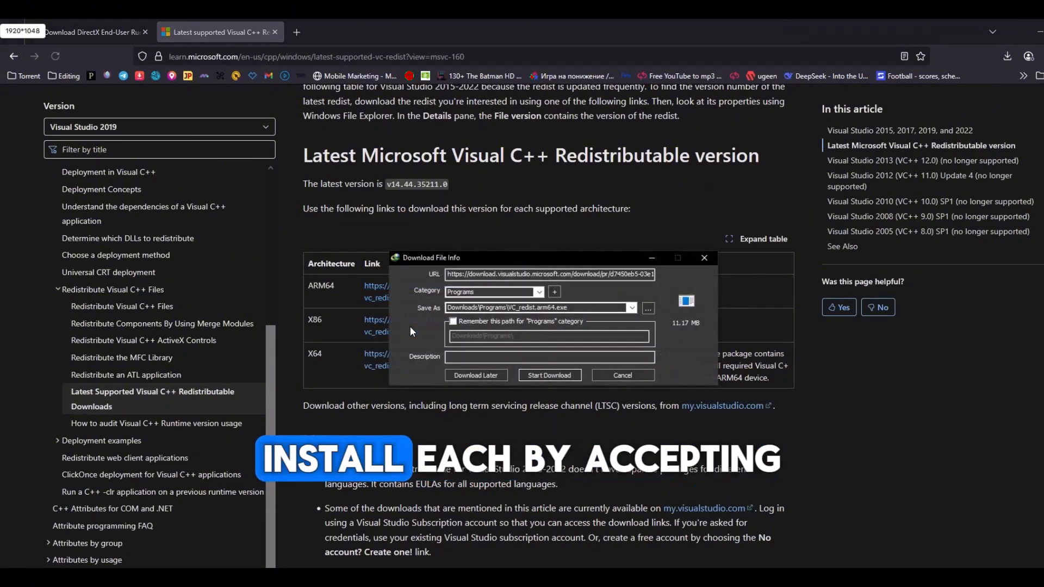
left_click(549, 374)
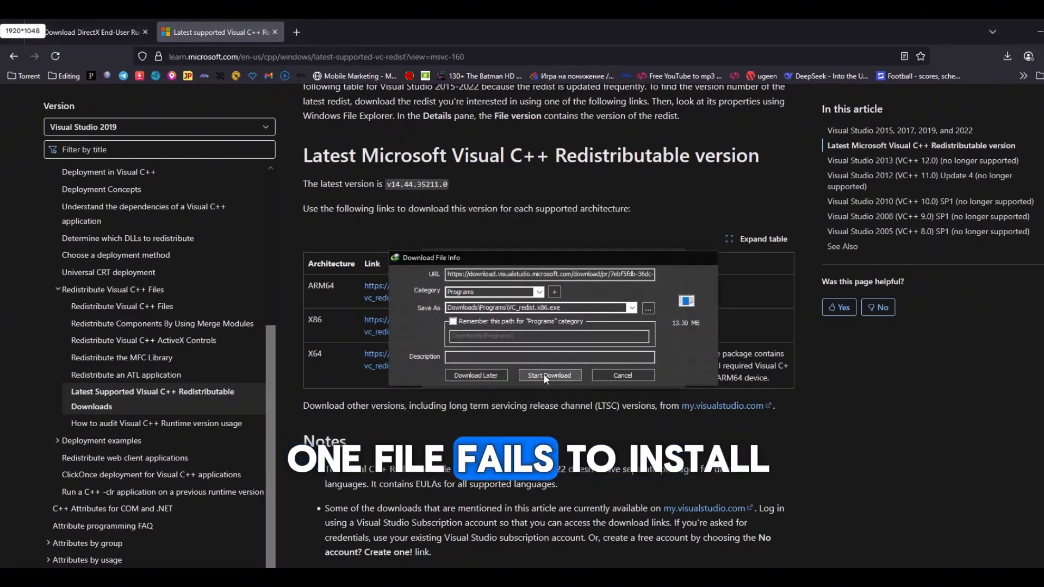
left_click(548, 374)
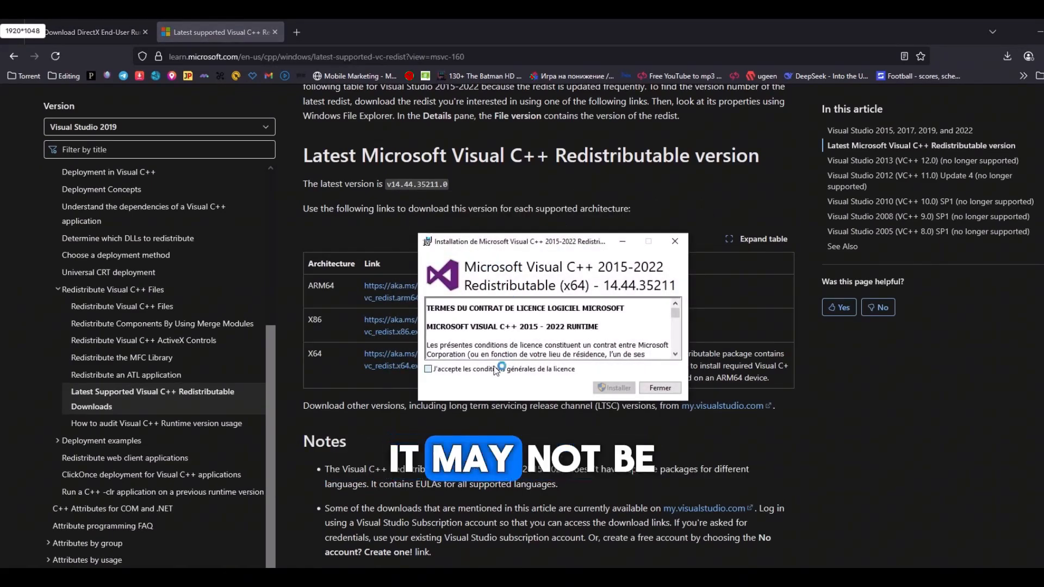
left_click(658, 387)
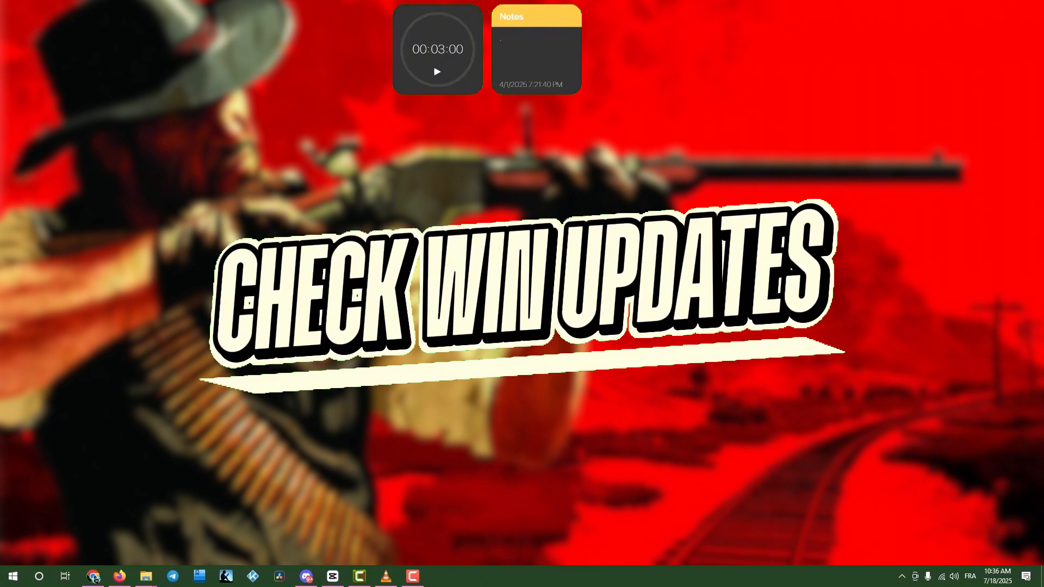
left_click(438, 581)
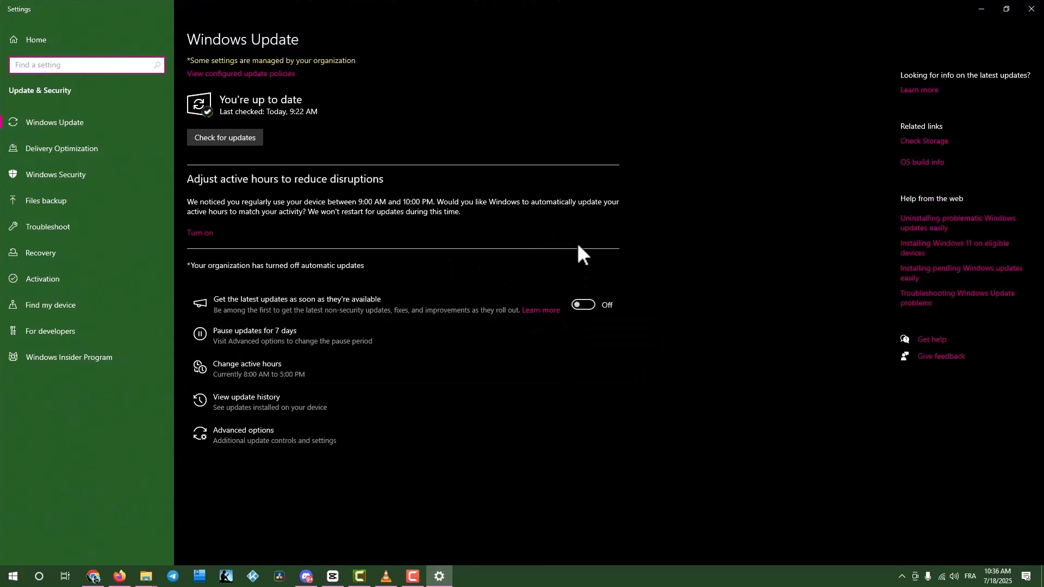
mouse_move(451, 130)
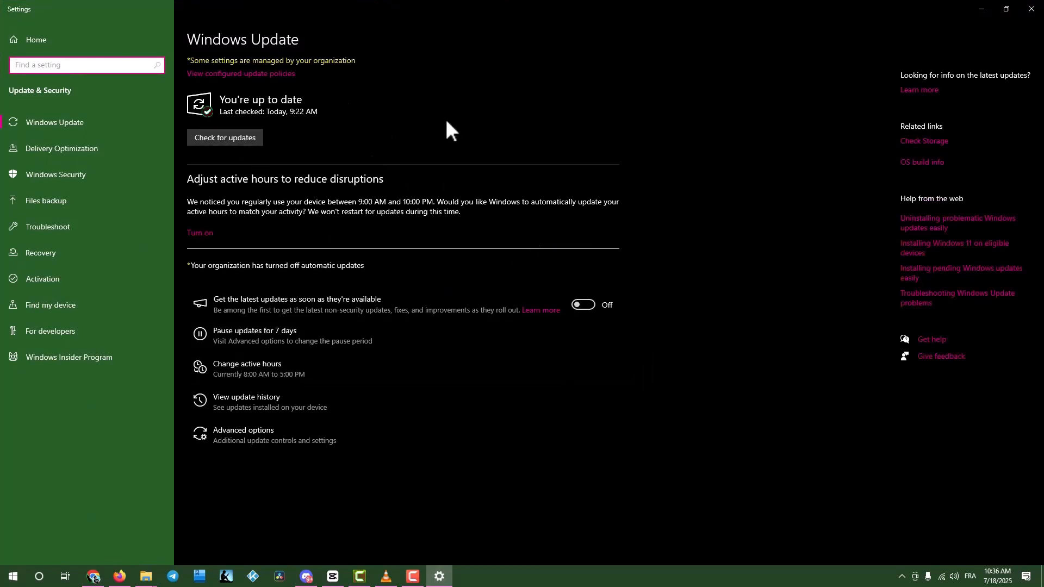
mouse_move(594, 234)
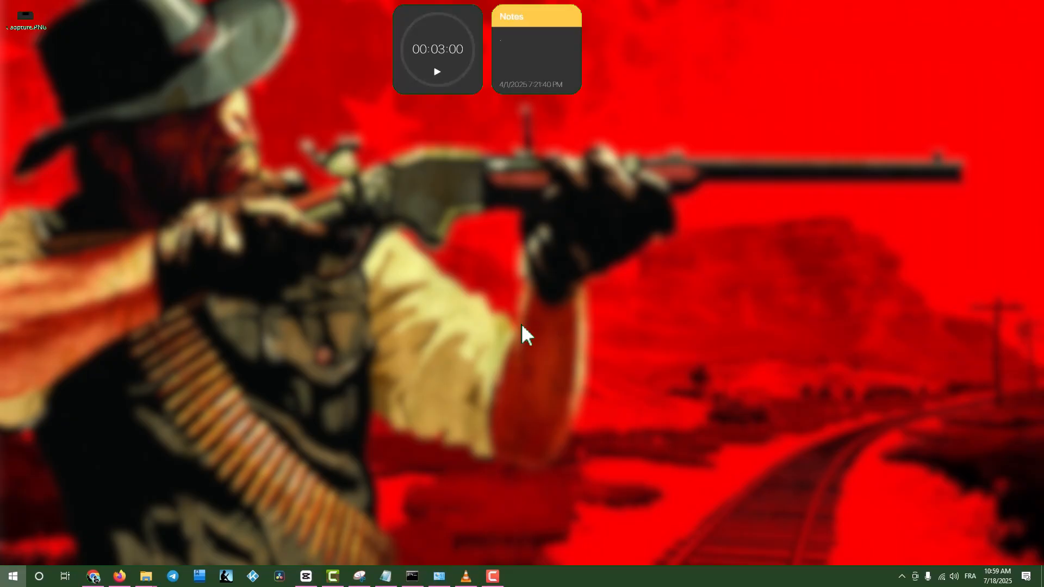
Step: Run sfc /scannow in an administrator Command Prompt
type("cm")
type("sfc")
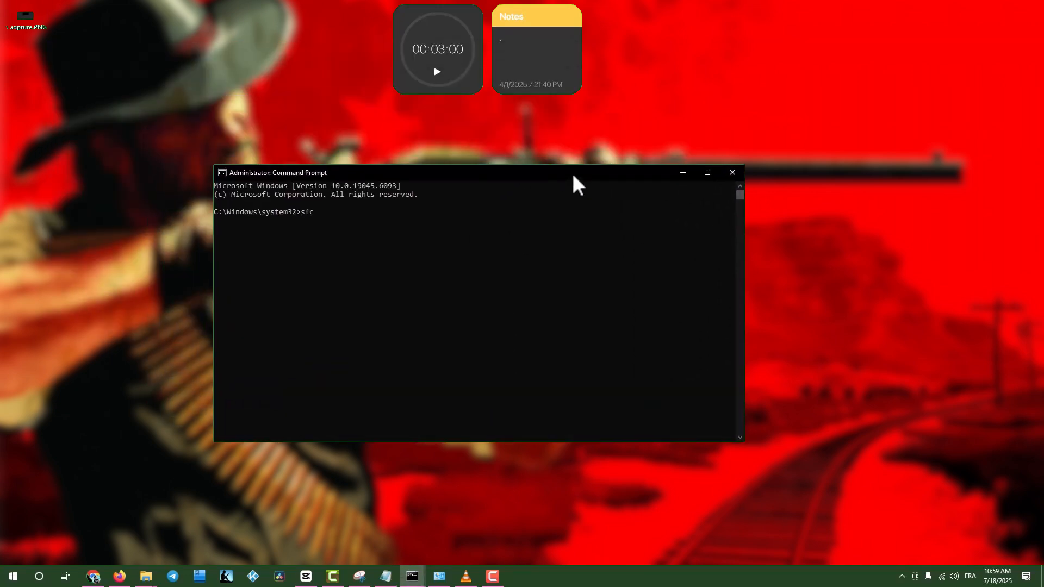
type("/scann")
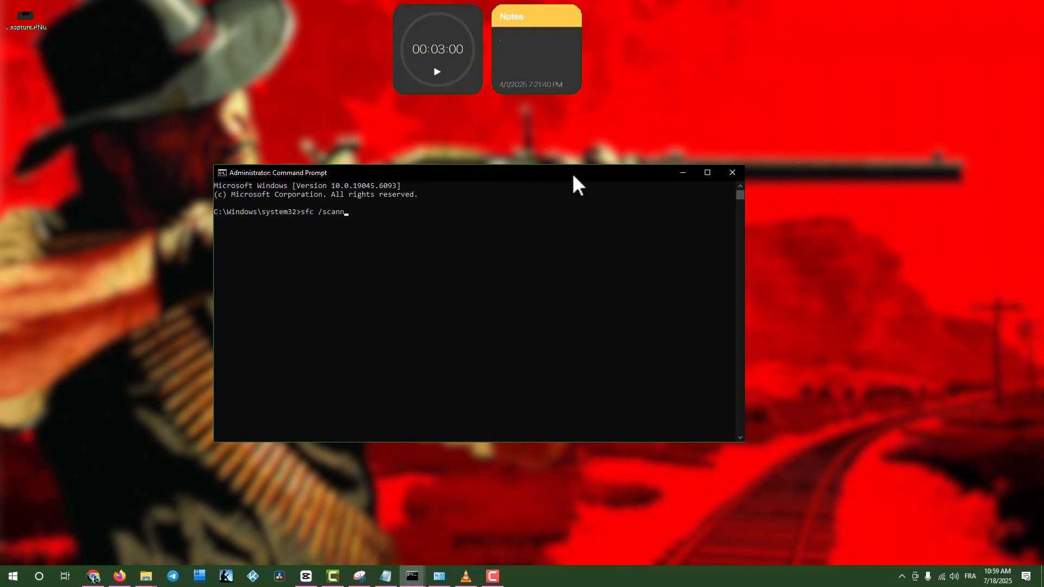
type("ow")
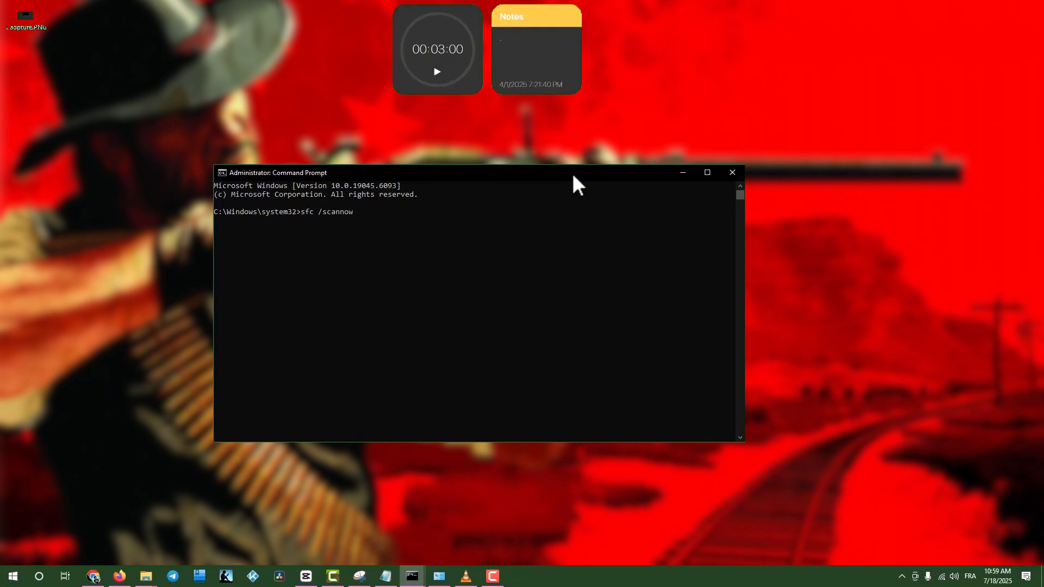
key("enter")
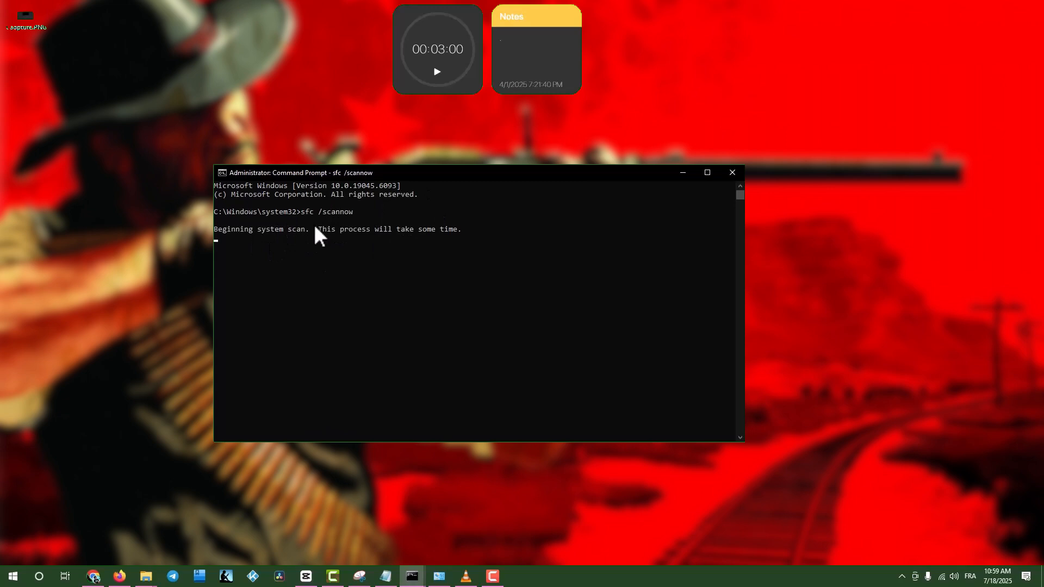